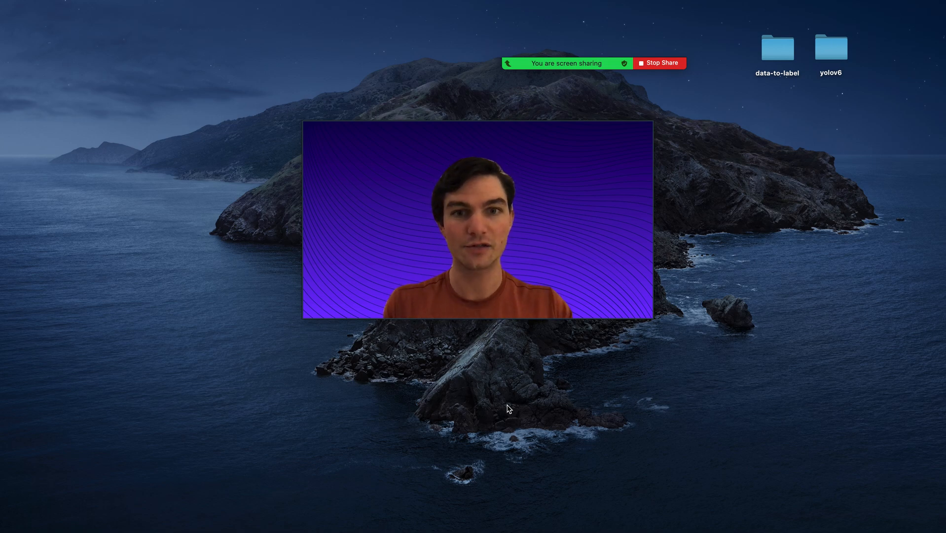
Open the data-to-label image folder on the desktop in Finder
click(777, 47)
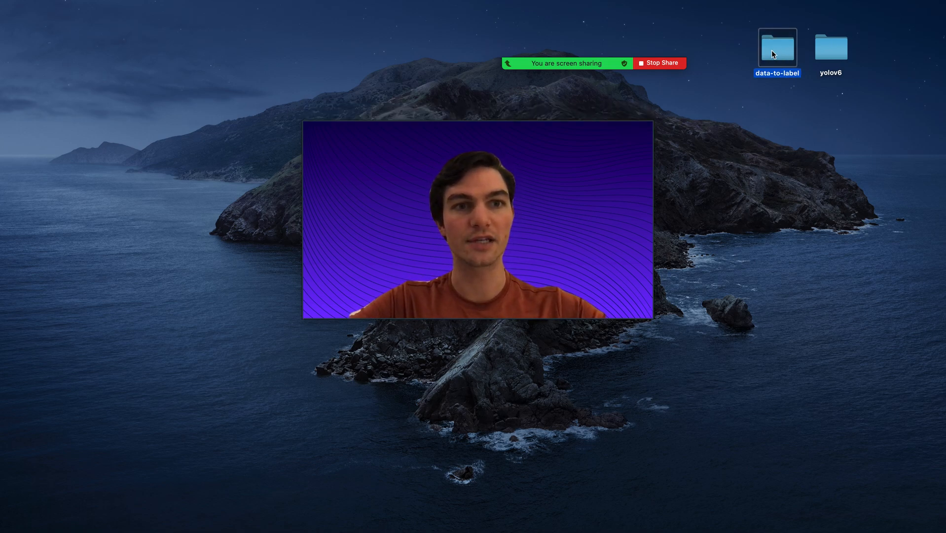
double_click(777, 45)
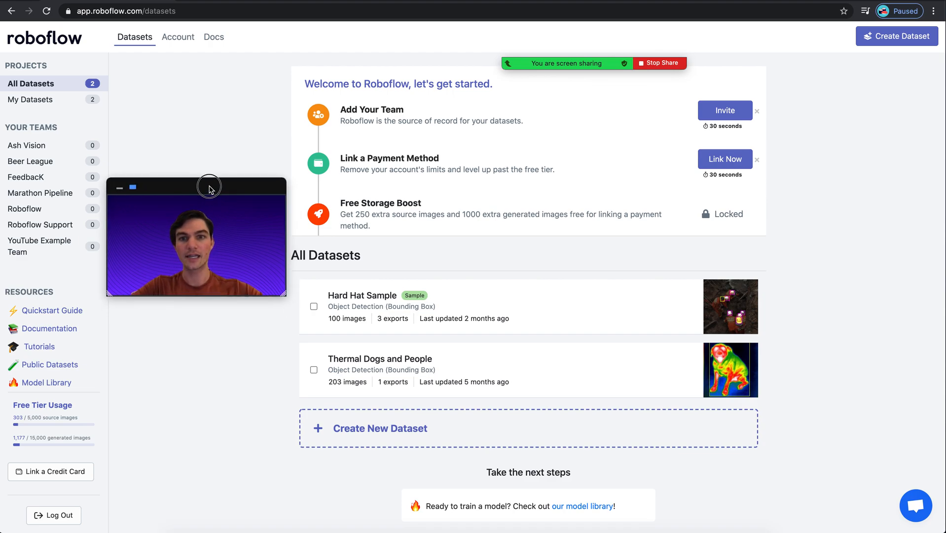
Invite a colleague's email address (youtu…) to the team and dismiss the Invite Sent notice
click(725, 110)
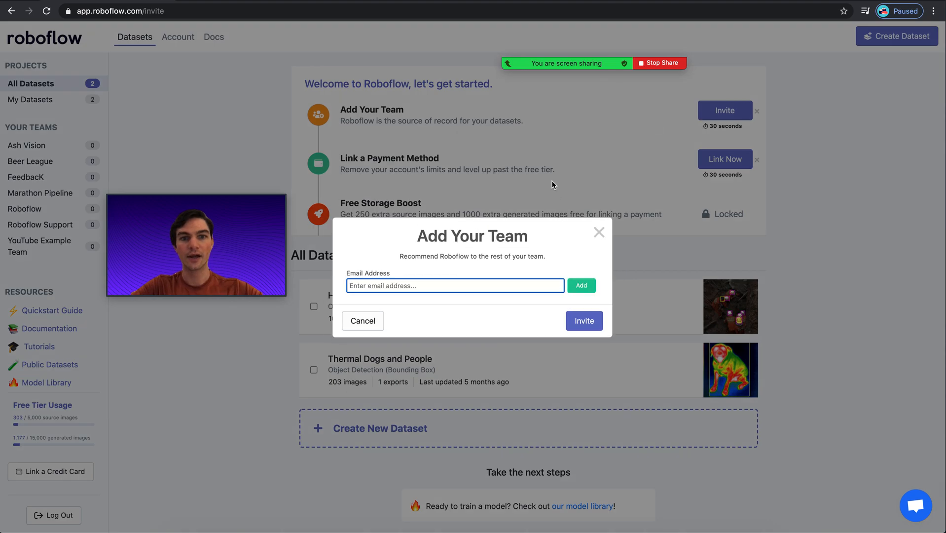
click(363, 321)
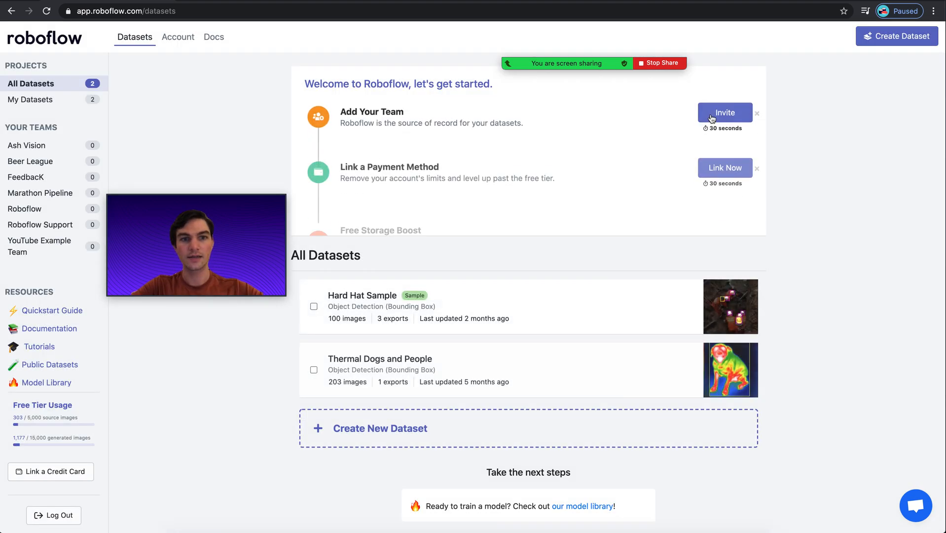
click(725, 112)
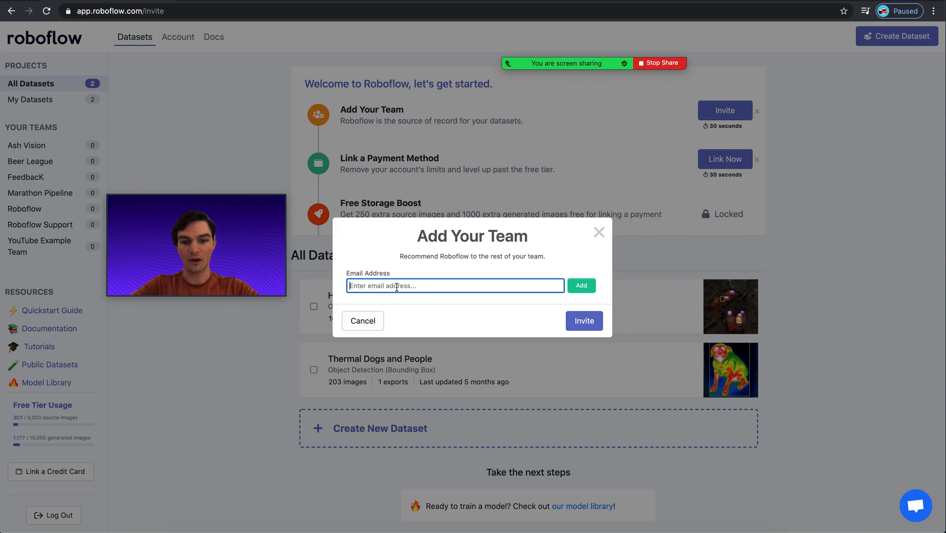
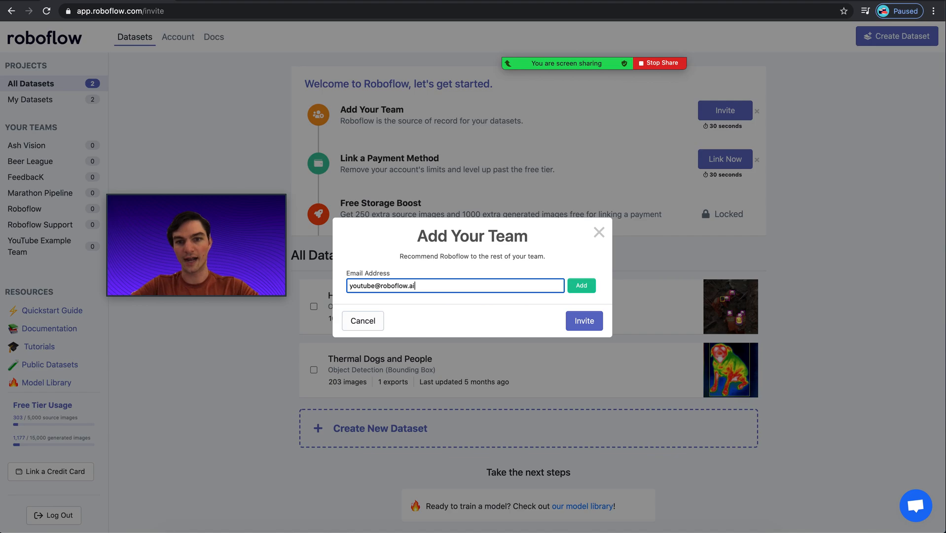
click(581, 286)
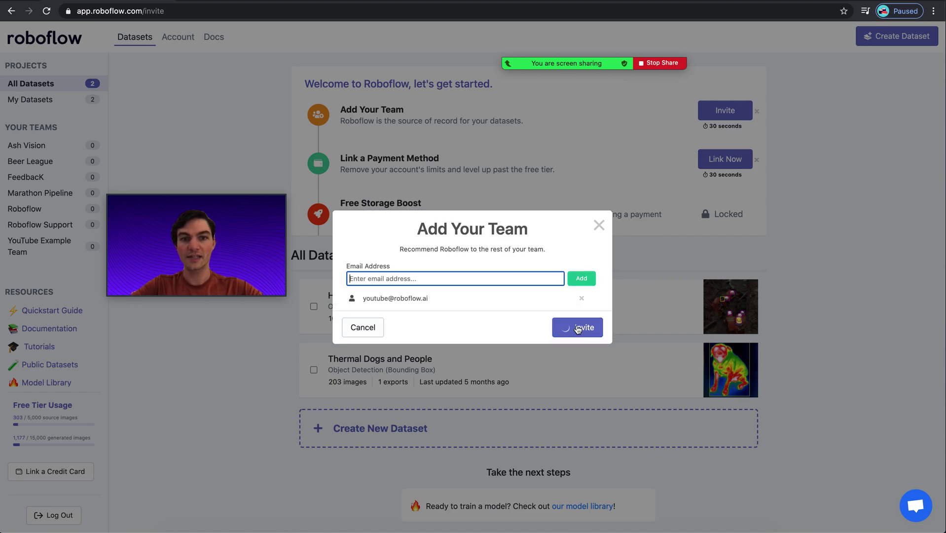
click(578, 327)
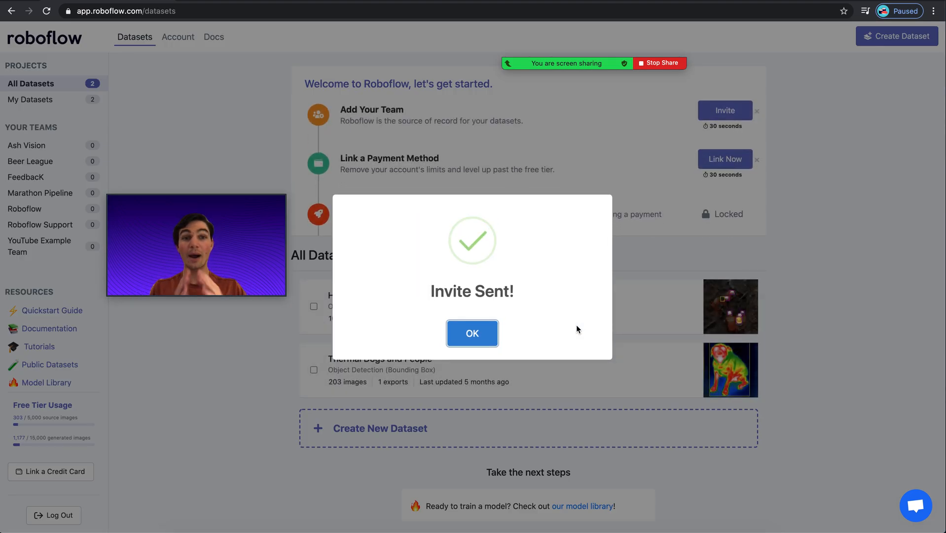
mouse_move(561, 346)
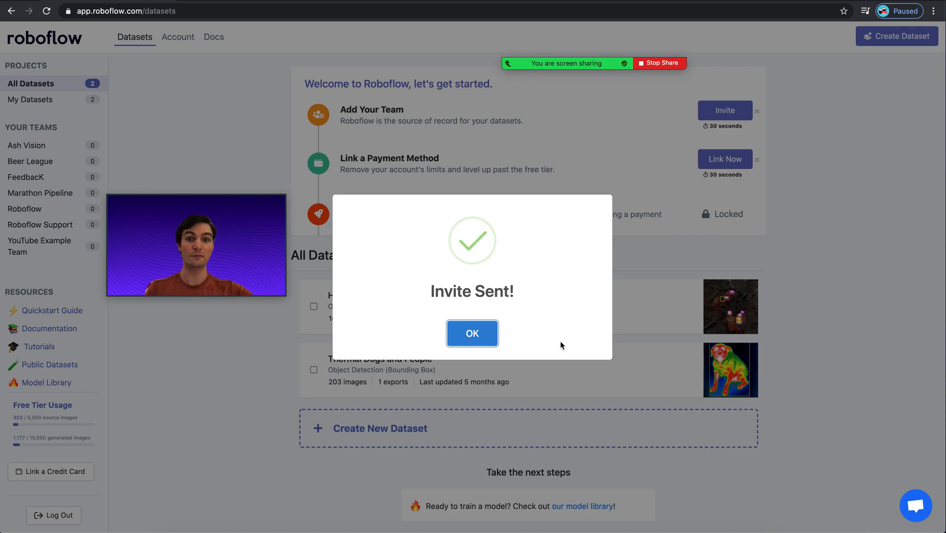
click(473, 333)
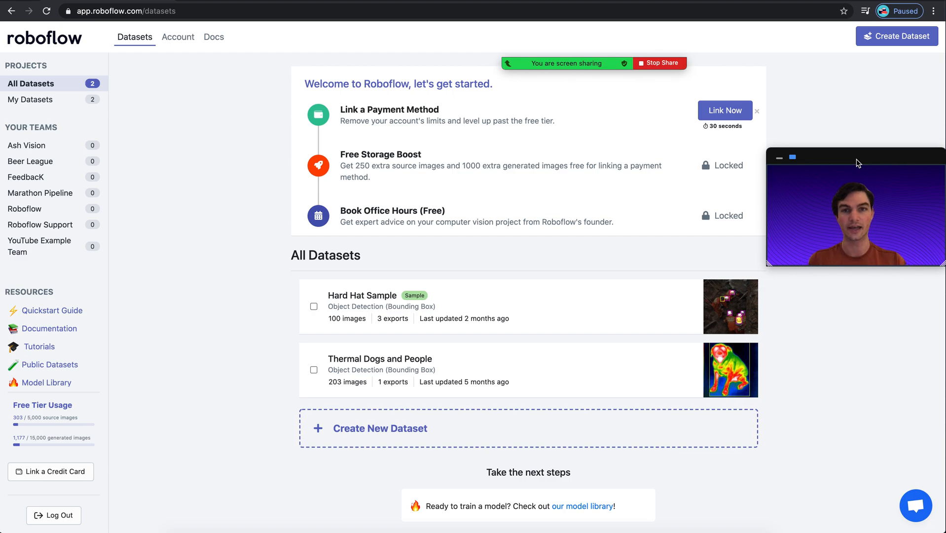
Create object detection dataset 'Chess Pieces - Joseph' with annotation group 'pieces'
click(897, 36)
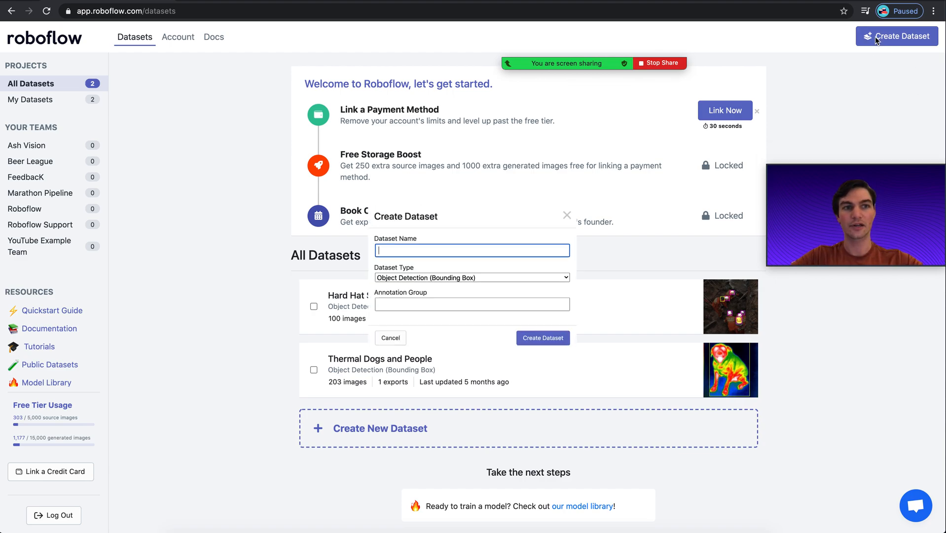
text(Boggle Cubes)
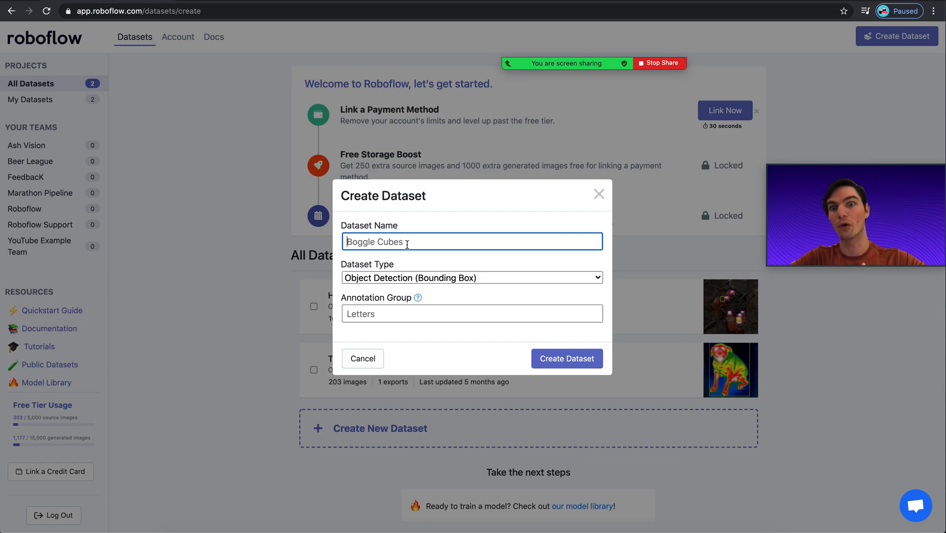
text(Chess Pieces - J)
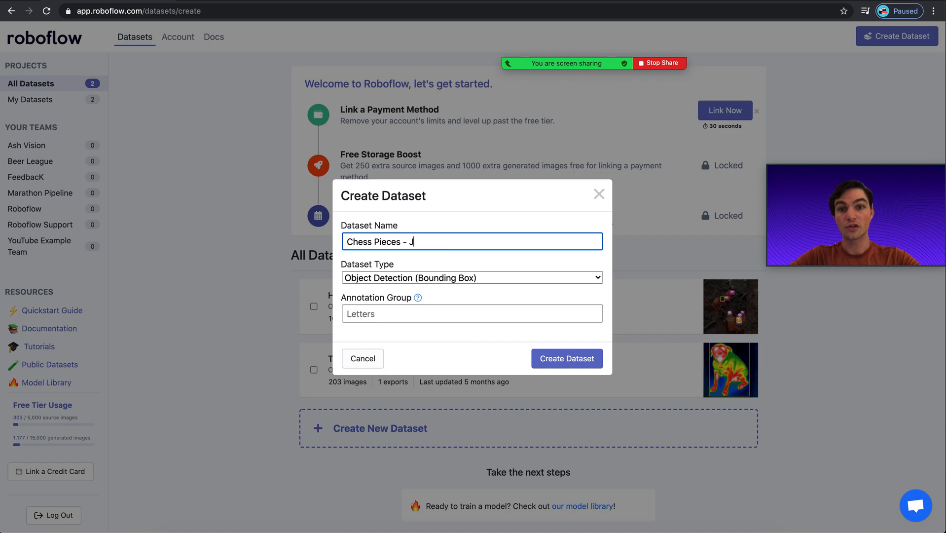
click(473, 314)
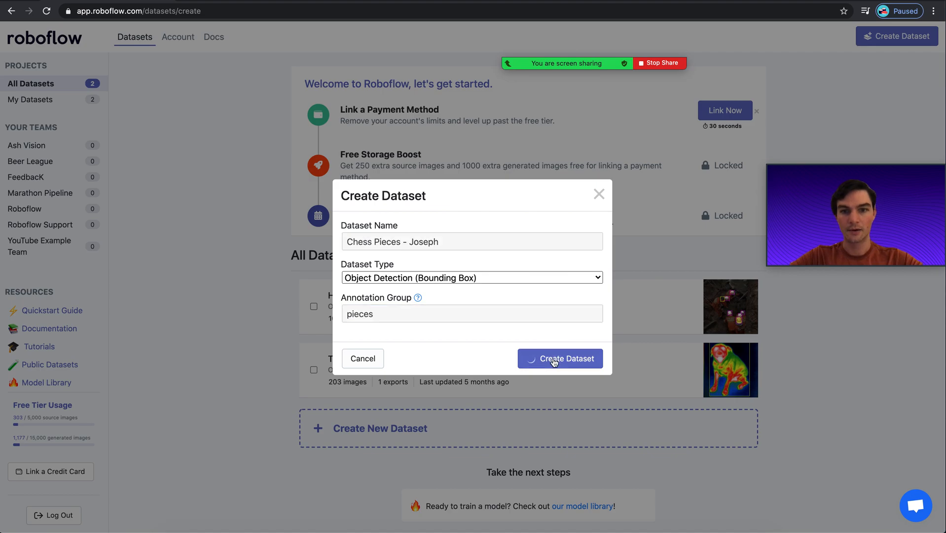
click(560, 358)
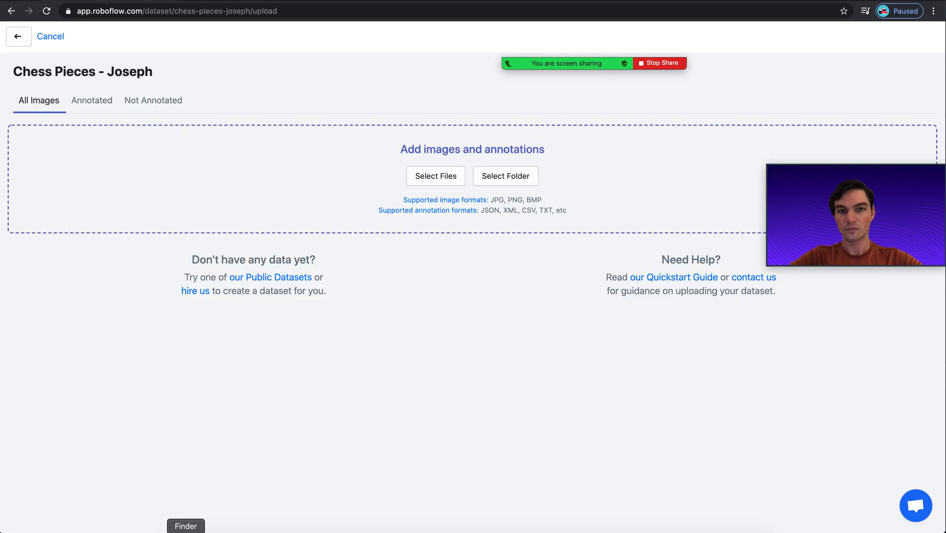
Select all the chess image files in the data-to-label folder for upload
click(436, 176)
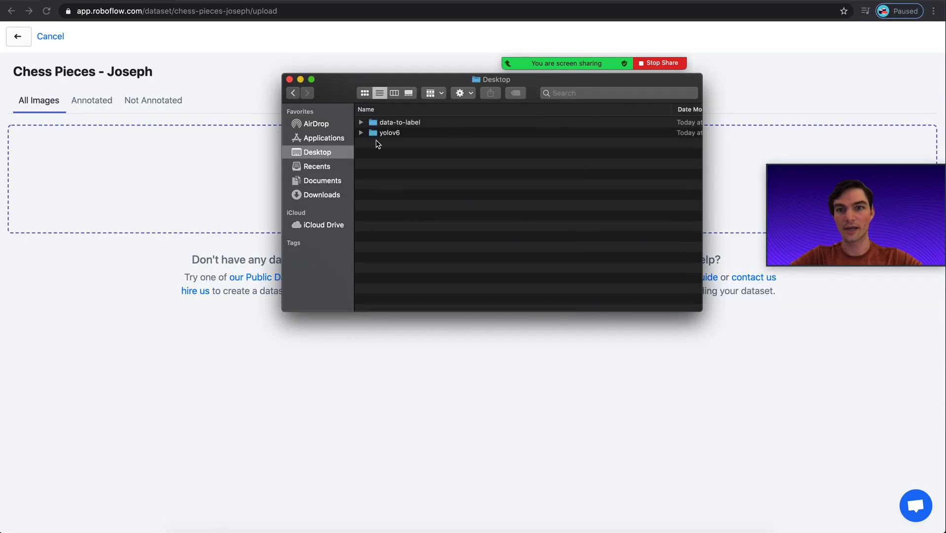
double_click(398, 122)
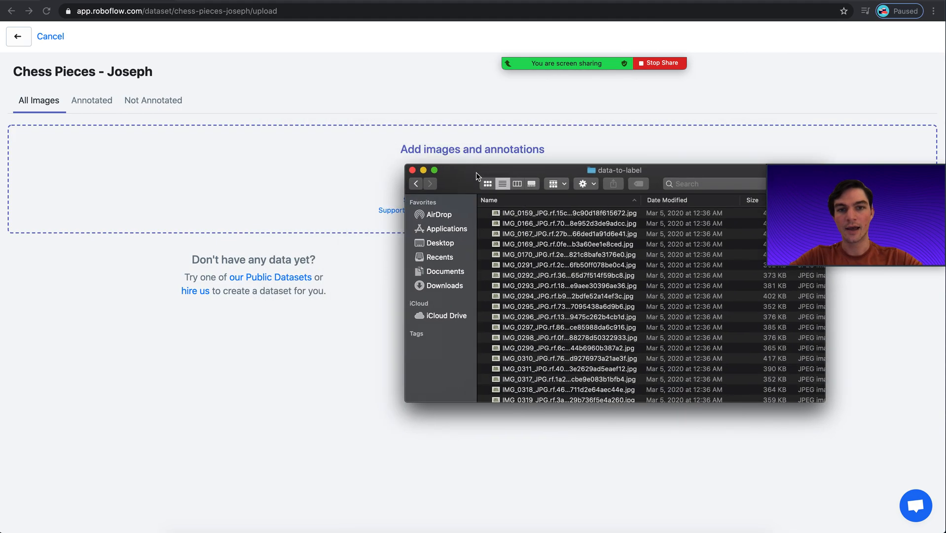
click(534, 214)
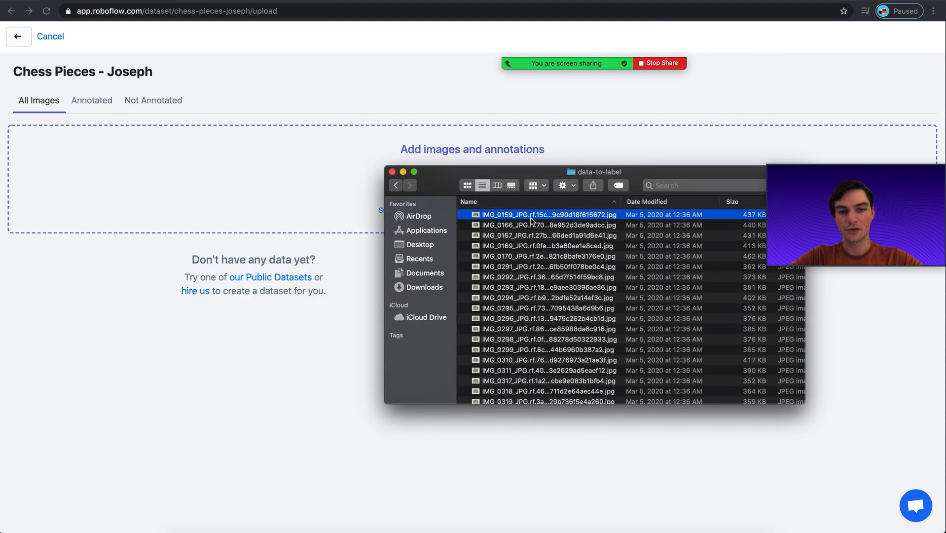
key(cmd+a)
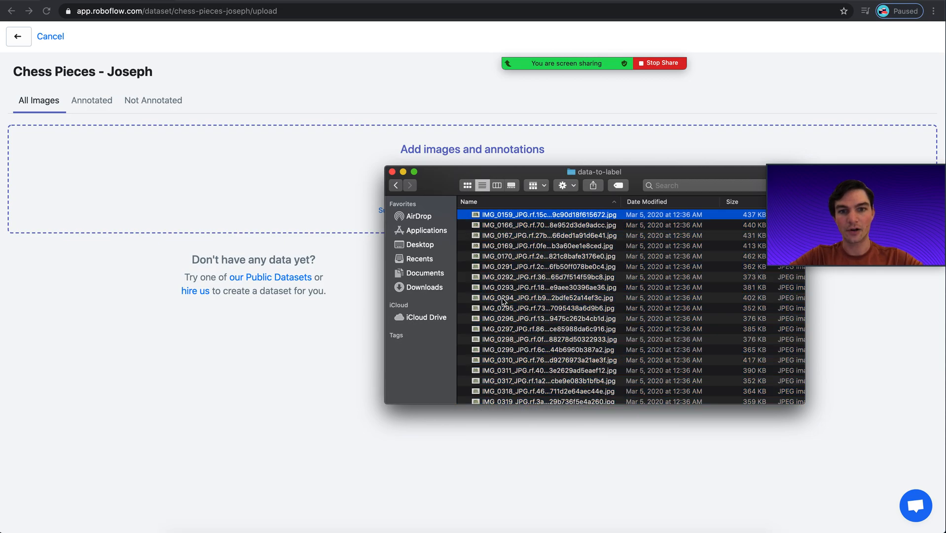
mouse_move(485, 259)
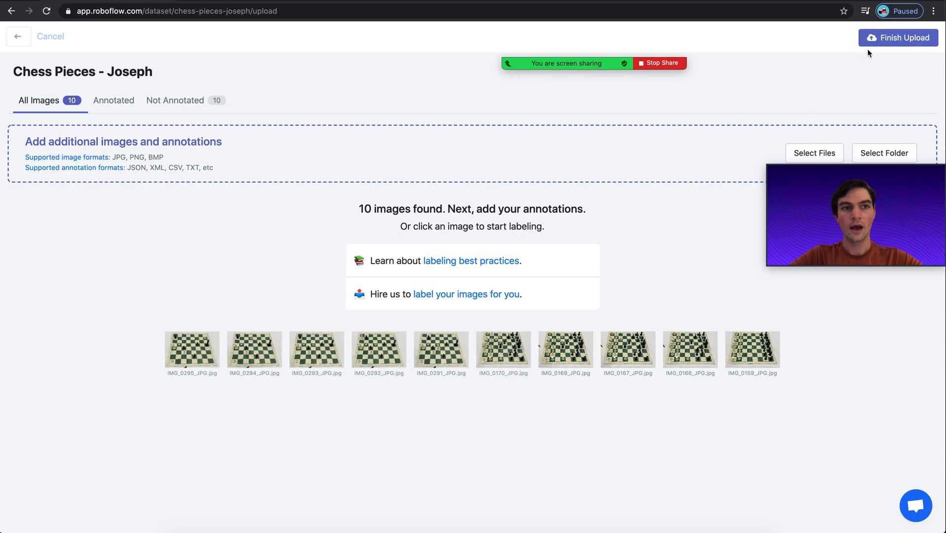
Finish the upload, keeping the 70/20/10 train/valid/test split
click(898, 38)
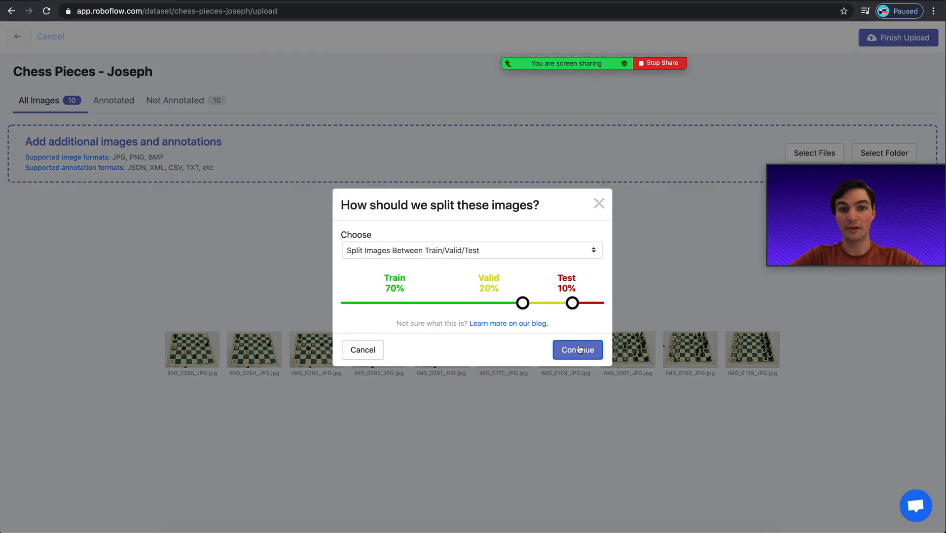
click(578, 350)
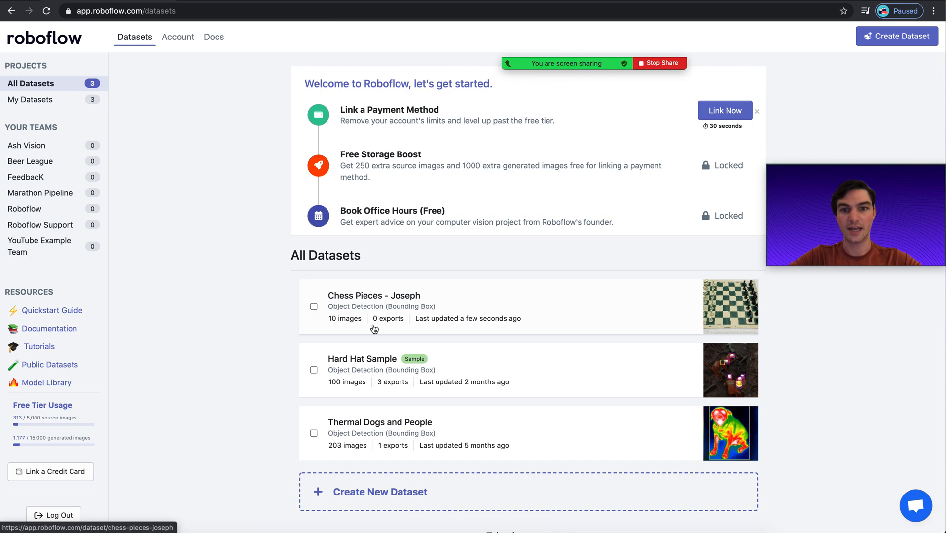
Create 'Chess Pieces - Brad' in the pieces group and upload its images with the default split
click(897, 36)
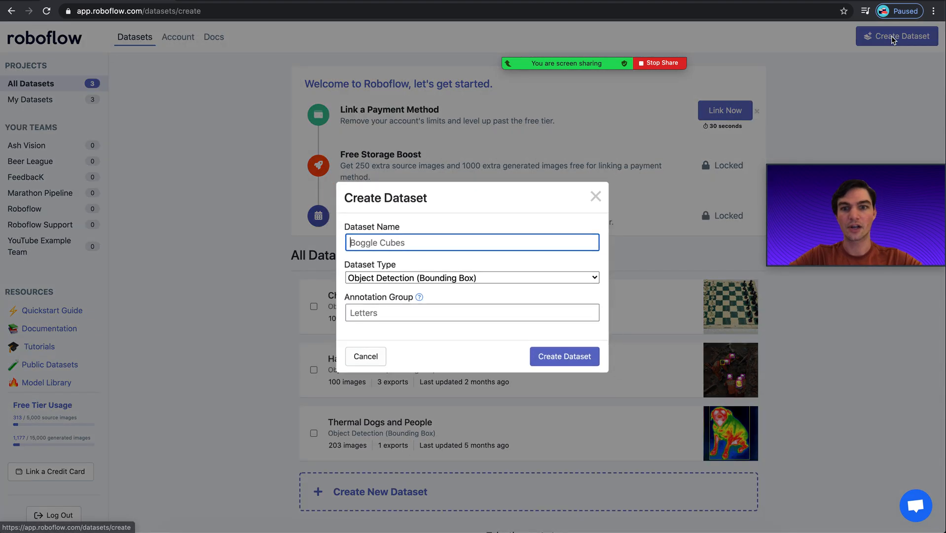
text(Chess Pieces - Brad)
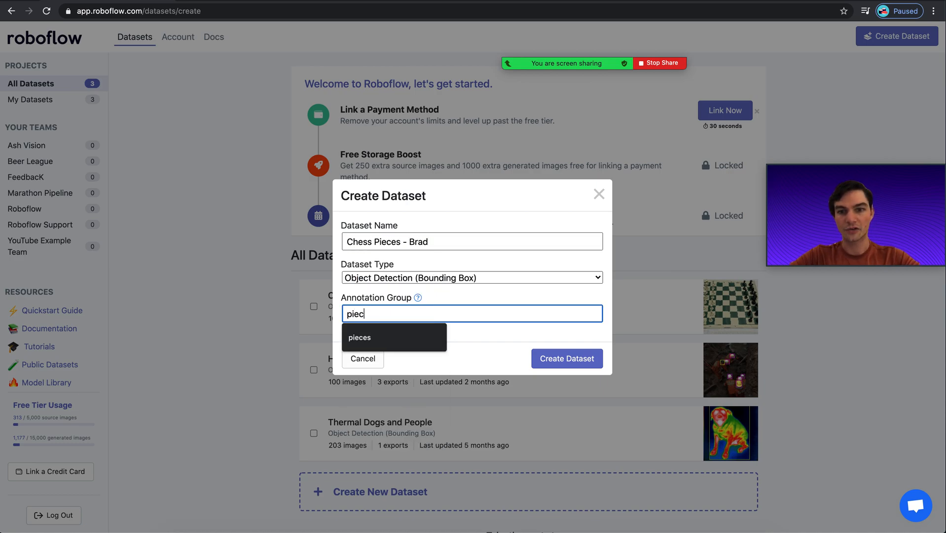
click(567, 358)
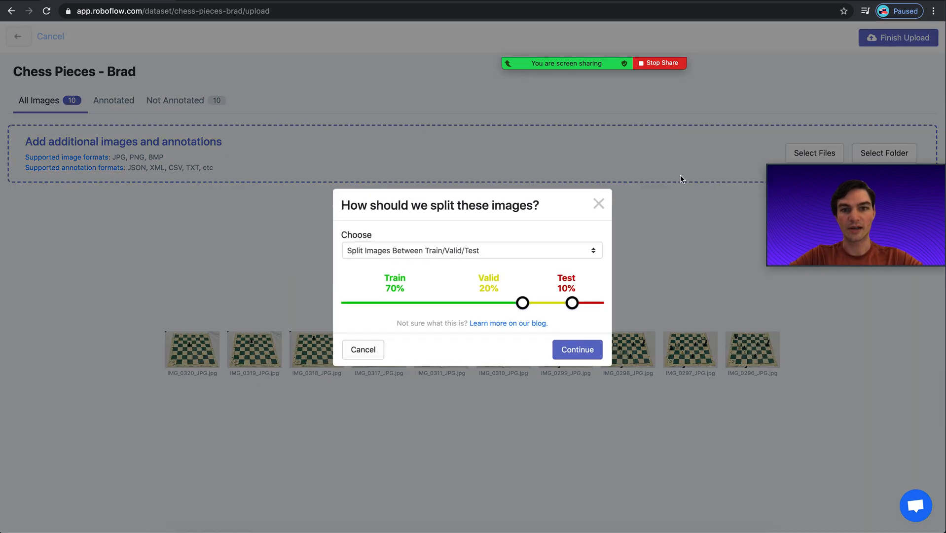
click(578, 350)
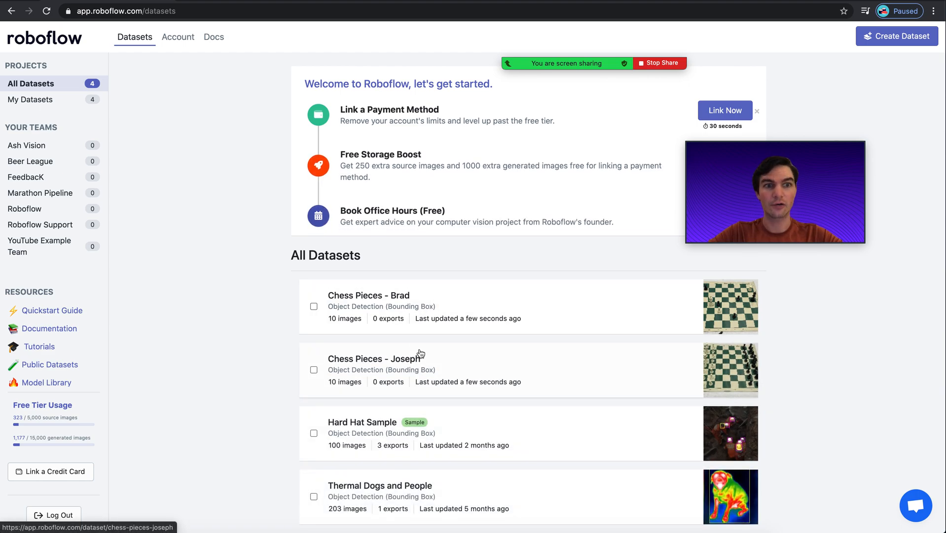
mouse_move(427, 369)
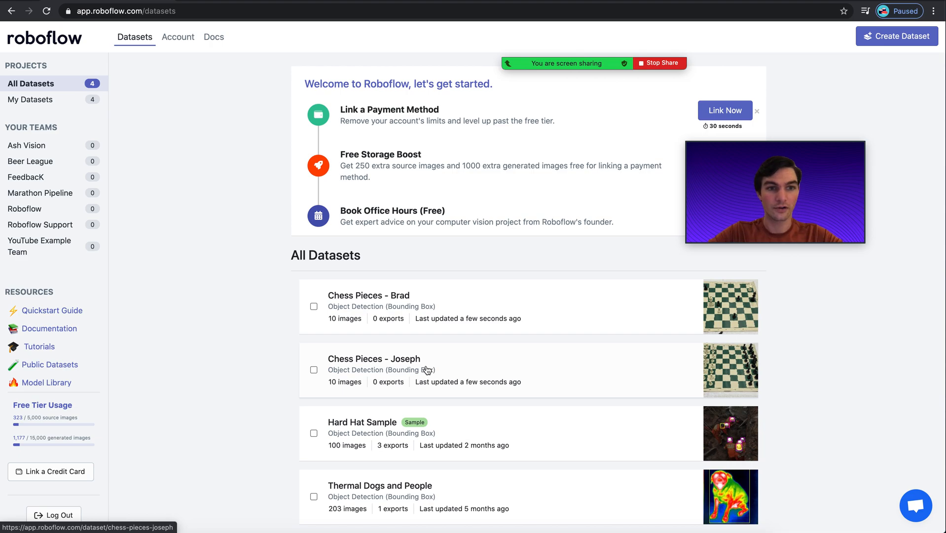
Turn on YouTube Example Team sharing for Chess Pieces - Joseph and save the change
click(374, 359)
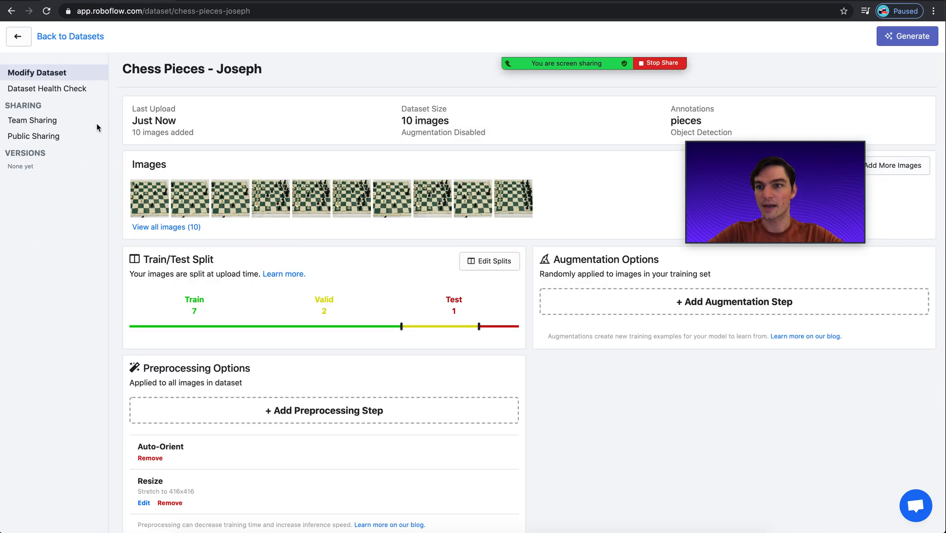
click(31, 120)
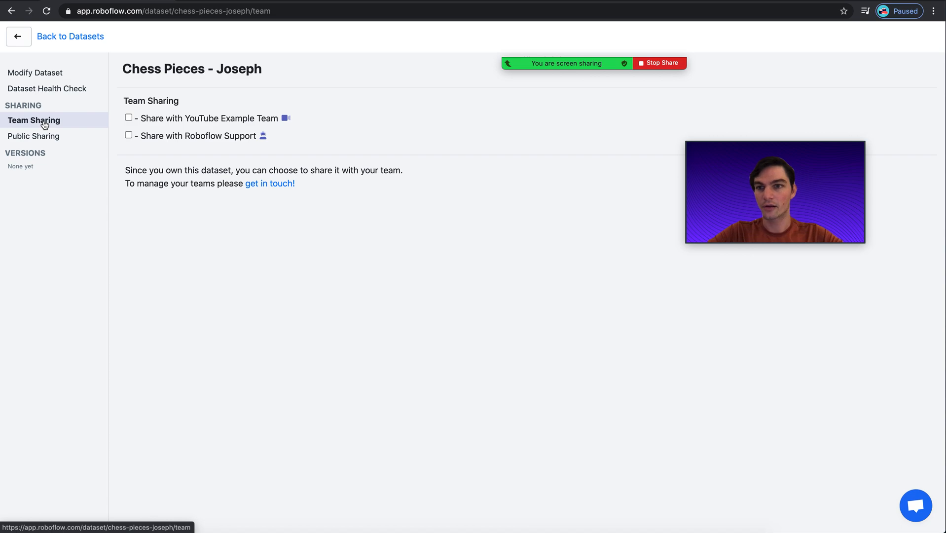
click(128, 117)
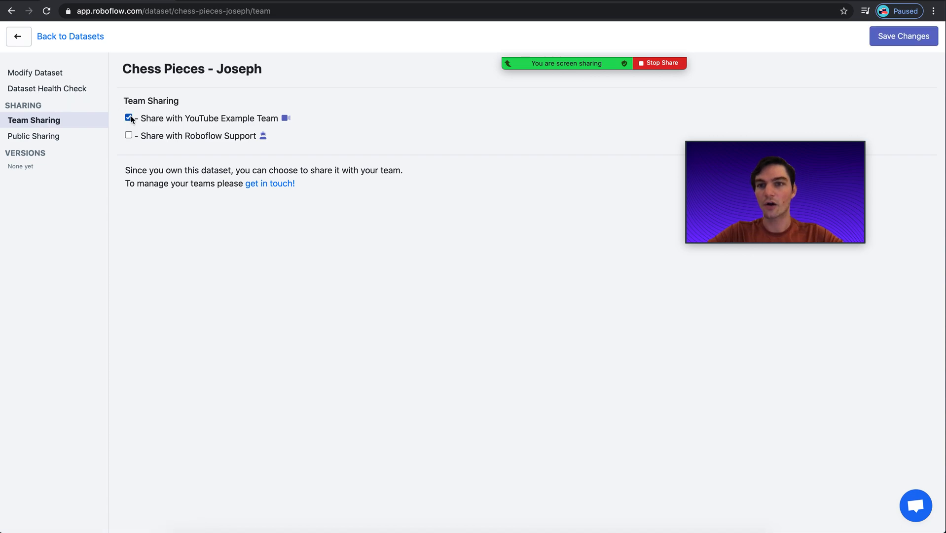
click(128, 118)
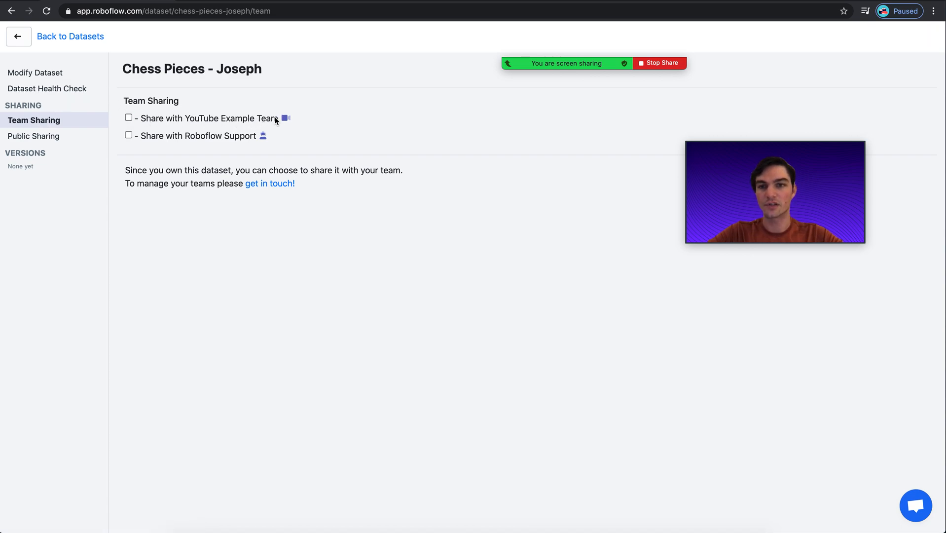
click(129, 118)
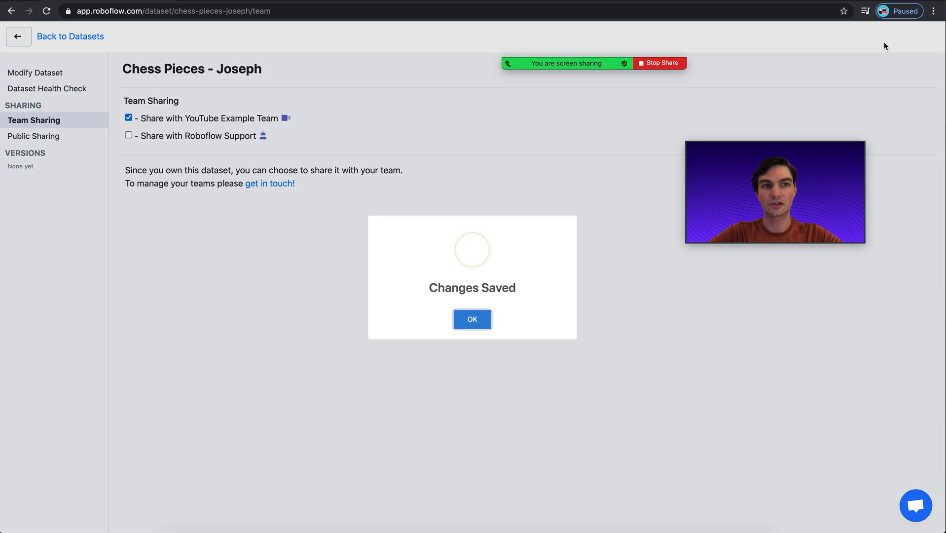
click(472, 319)
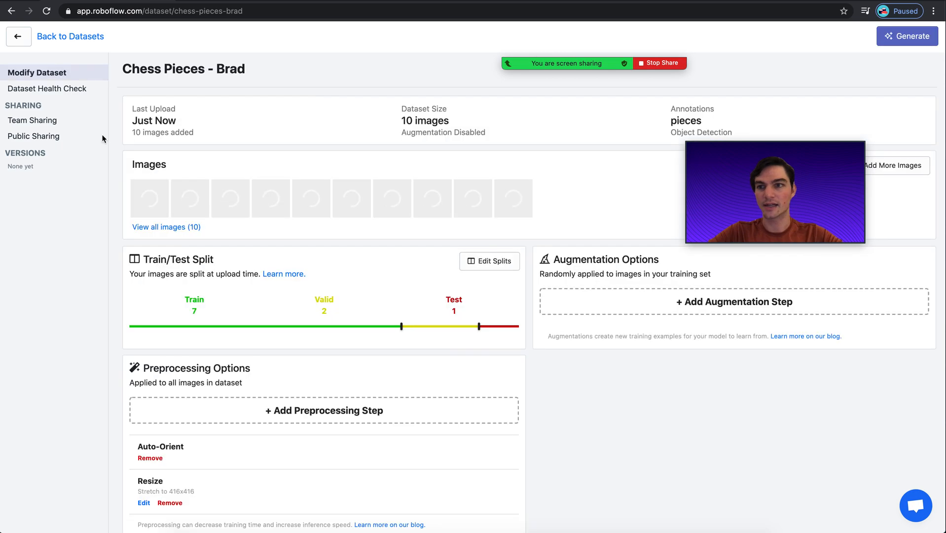
Turn on YouTube Example Team sharing for Chess Pieces - Brad and save it
click(31, 120)
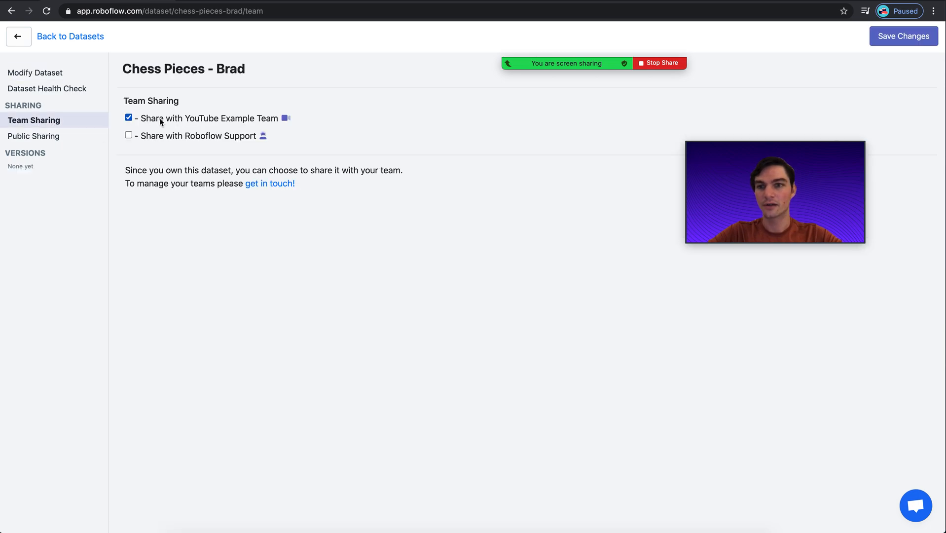
click(904, 36)
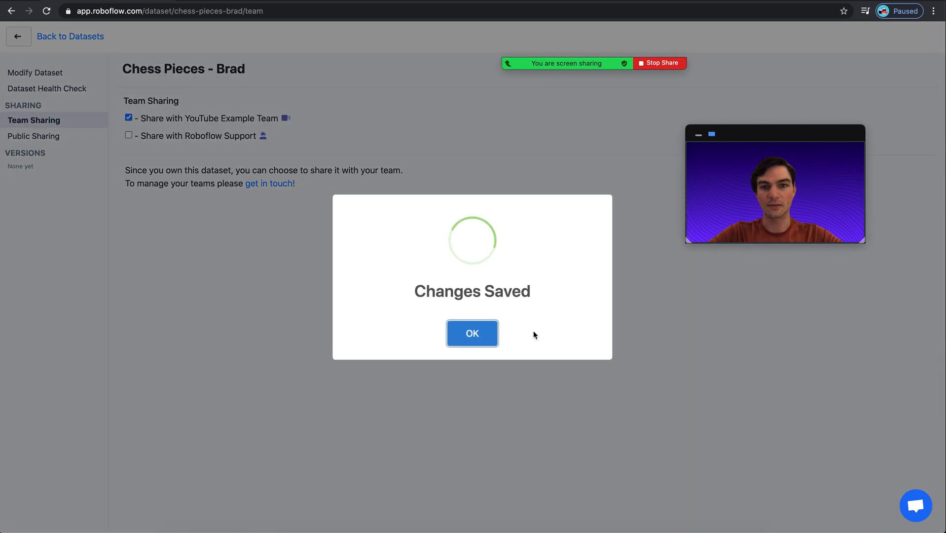
click(472, 333)
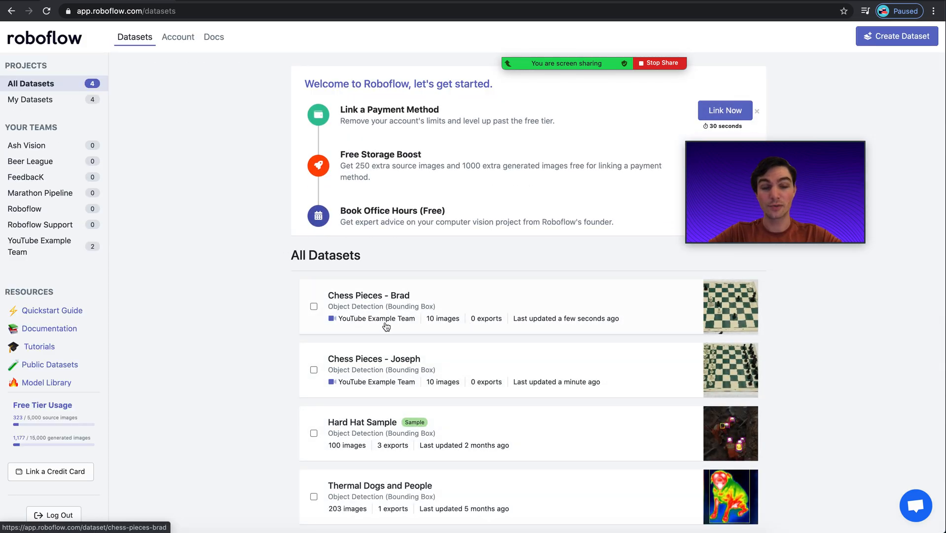
mouse_move(395, 324)
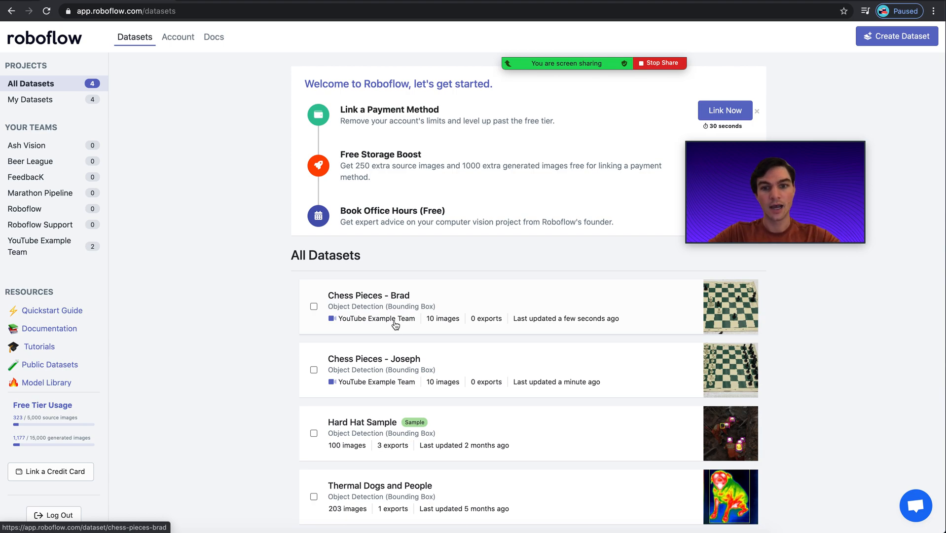
Go to Chess Pieces - Joseph and view its first chessboard image
click(374, 358)
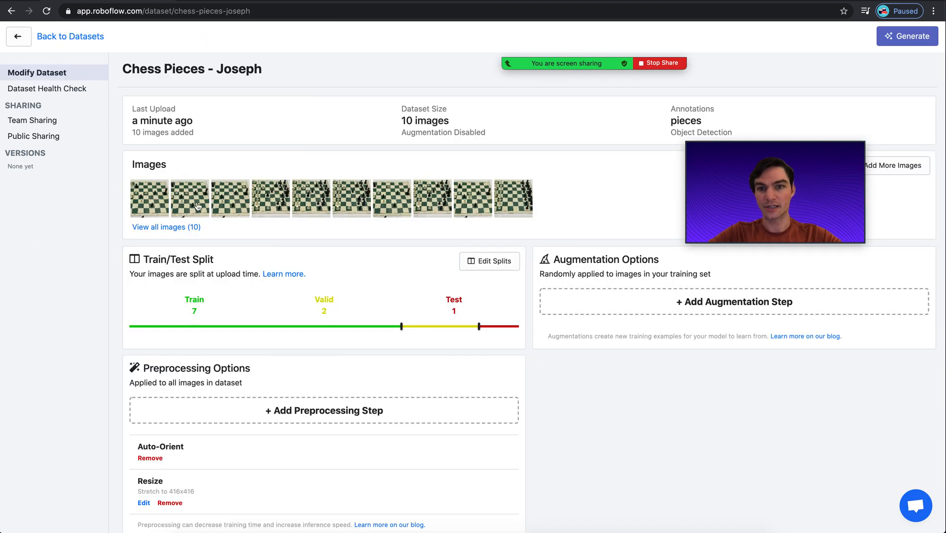
mouse_move(163, 204)
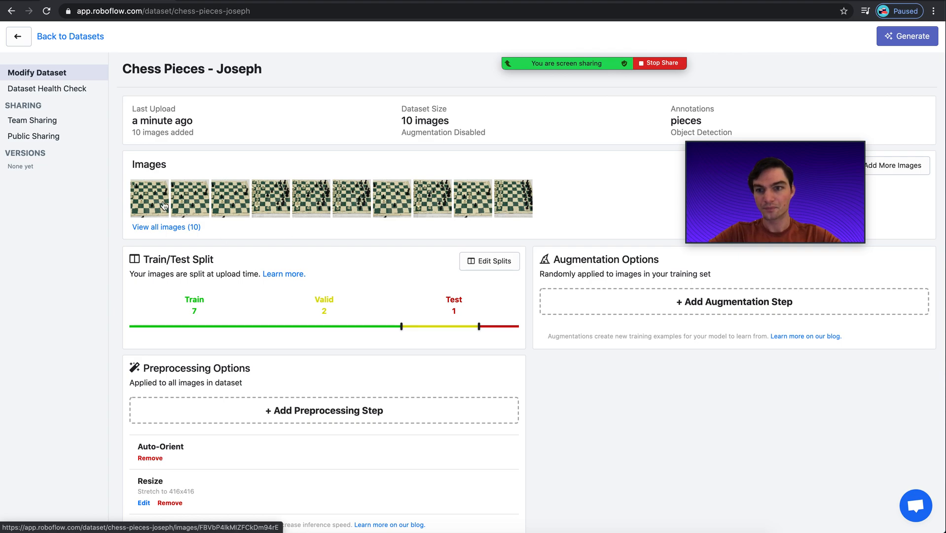
click(164, 199)
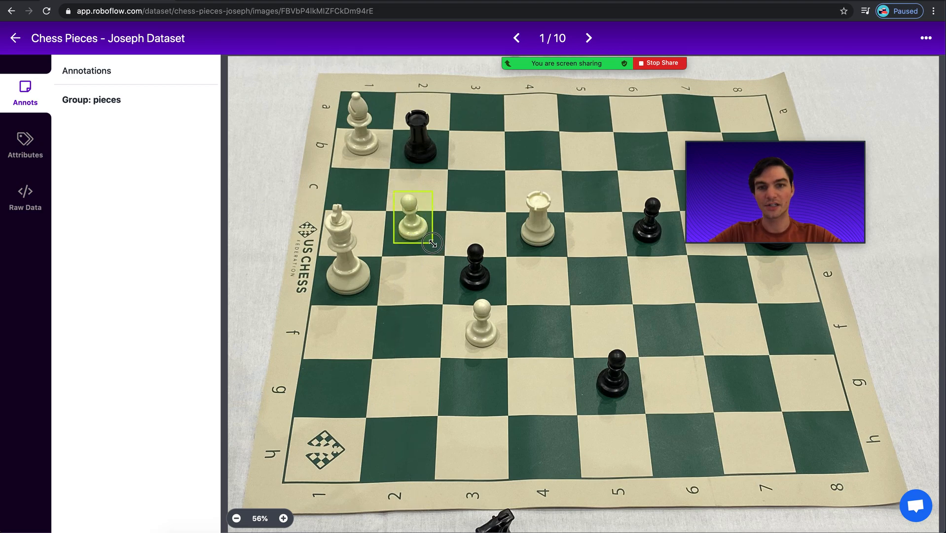
Label the boxed pawn with new class 'white-pawn' and return to the datasets dashboard
text(white-paw)
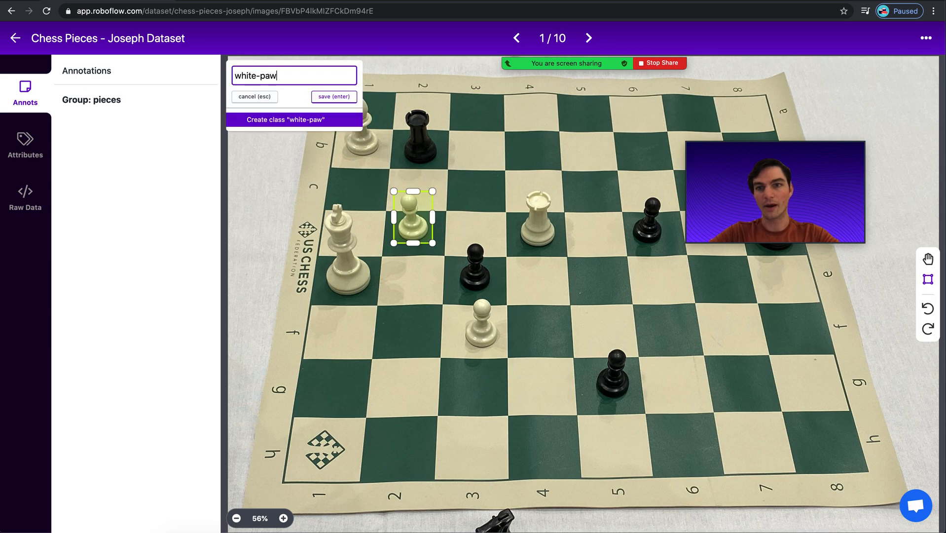
click(334, 97)
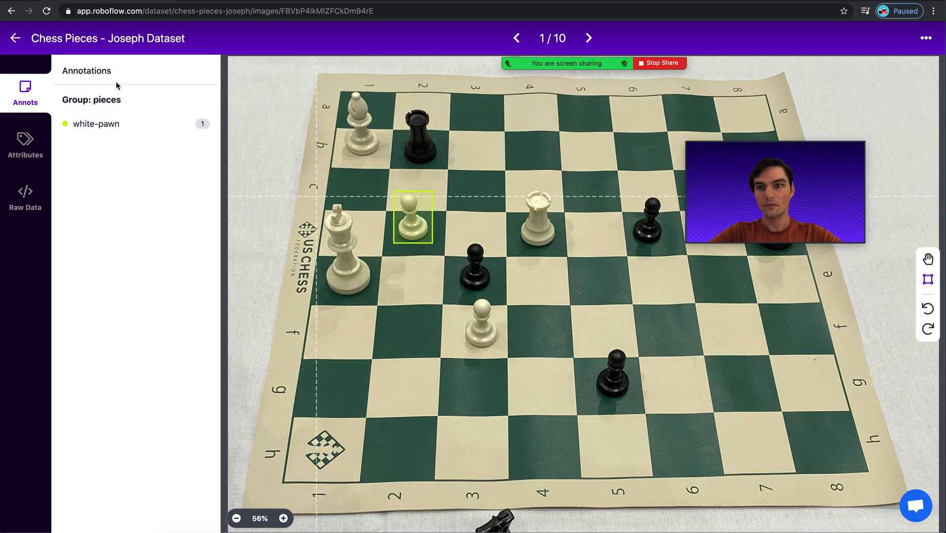
click(17, 37)
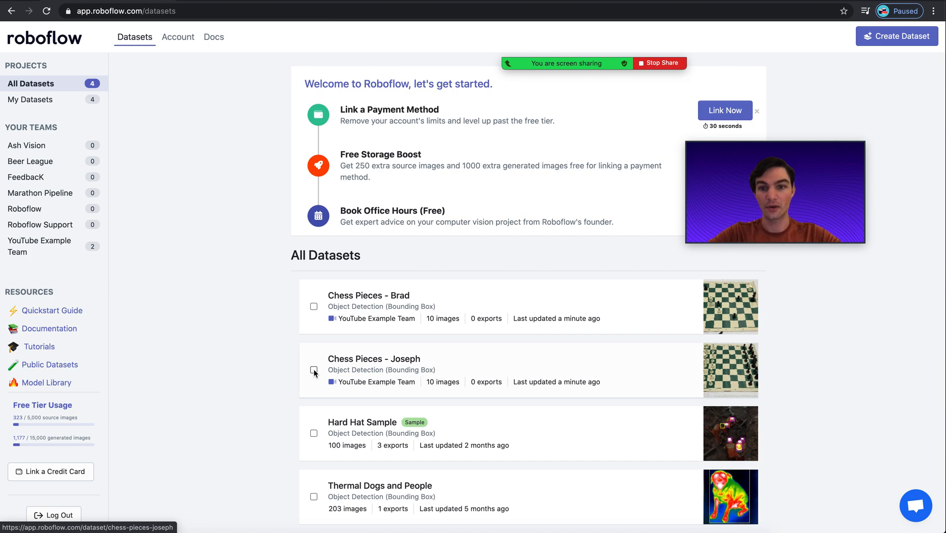
Tick the Chess Pieces - Joseph and Chess Pieces - Brad datasets on All Datasets
click(314, 371)
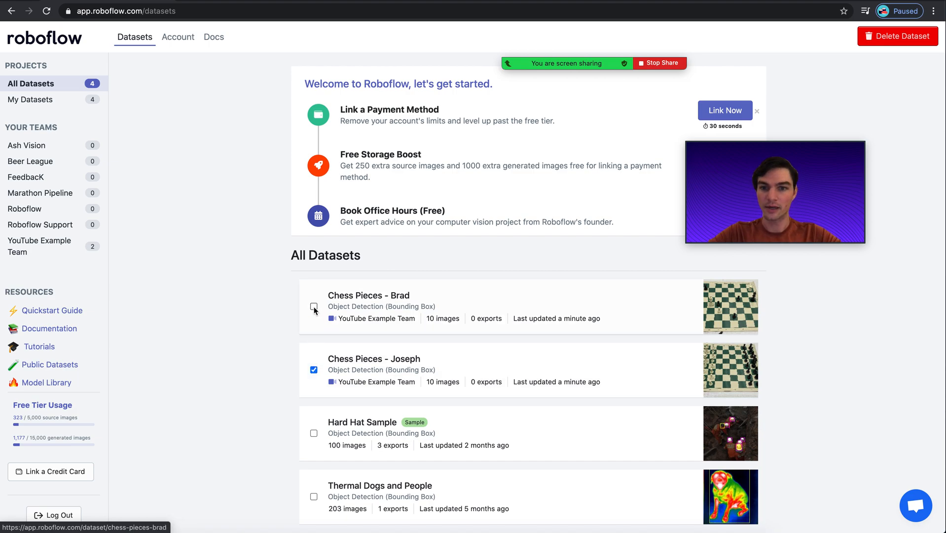
click(314, 308)
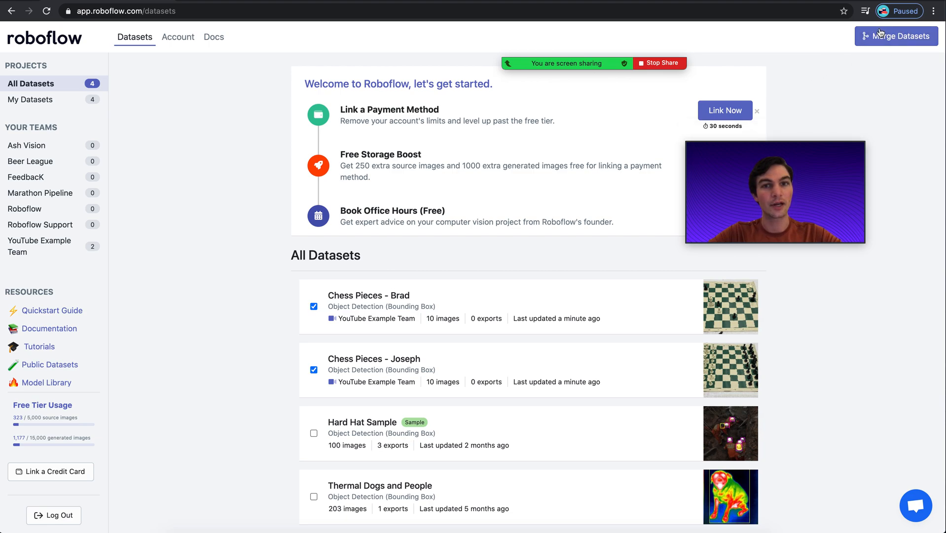
mouse_move(878, 44)
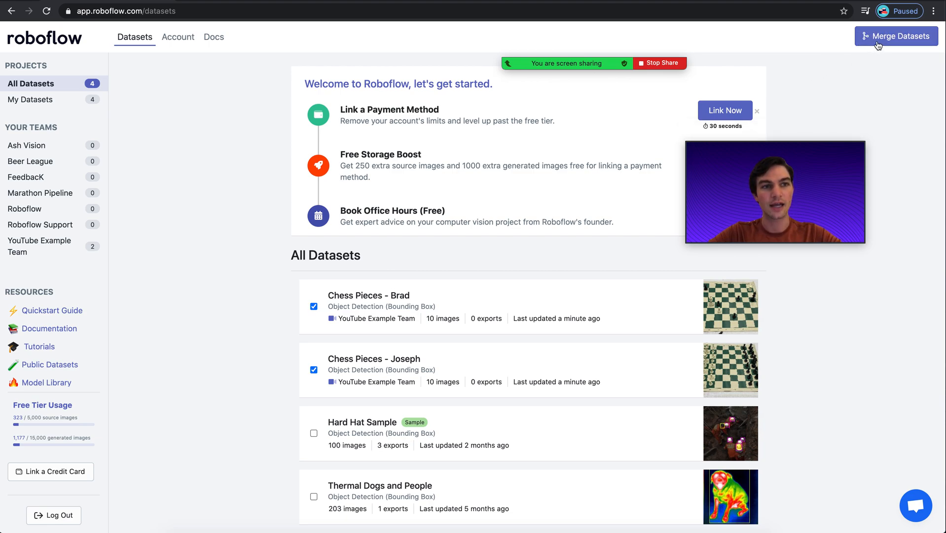
Merge the two selected datasets into a new dataset named 'Chess Merged'
click(897, 36)
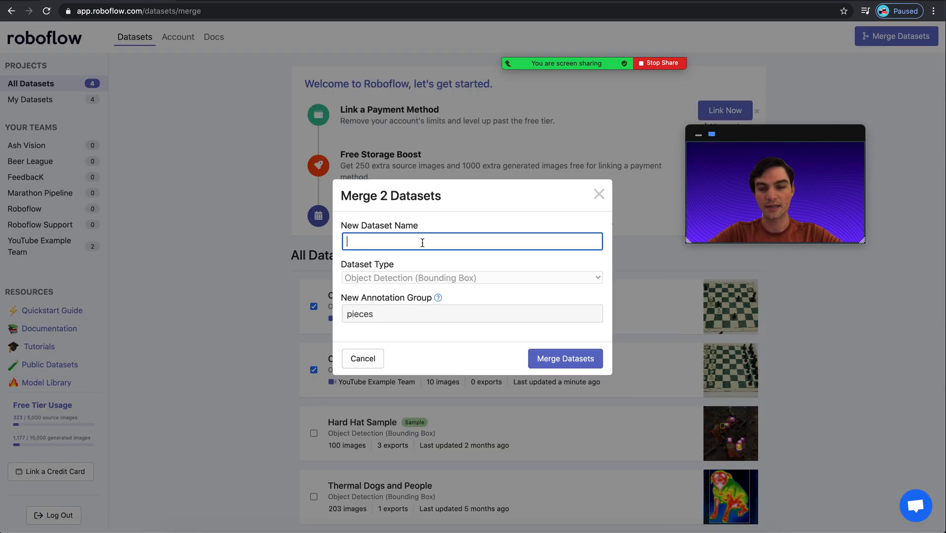
text(Chess Merged)
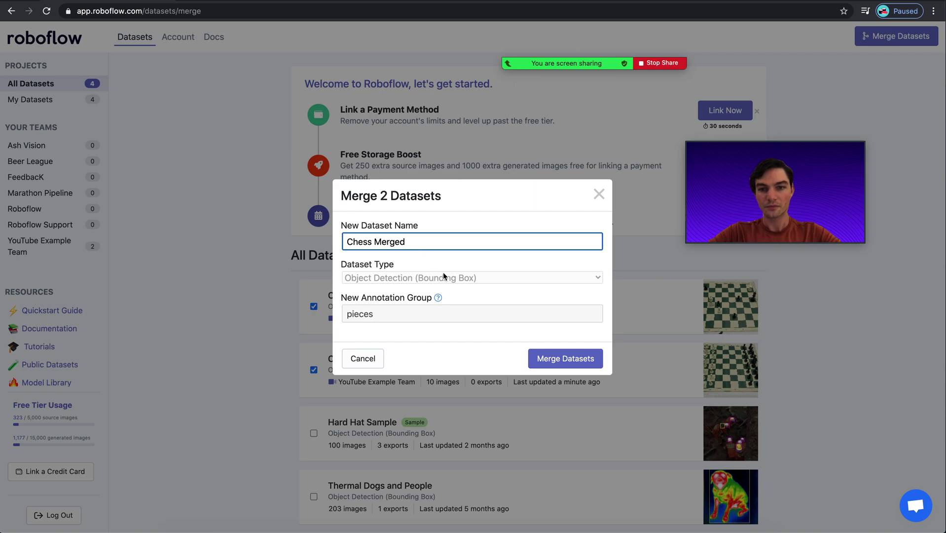
click(558, 358)
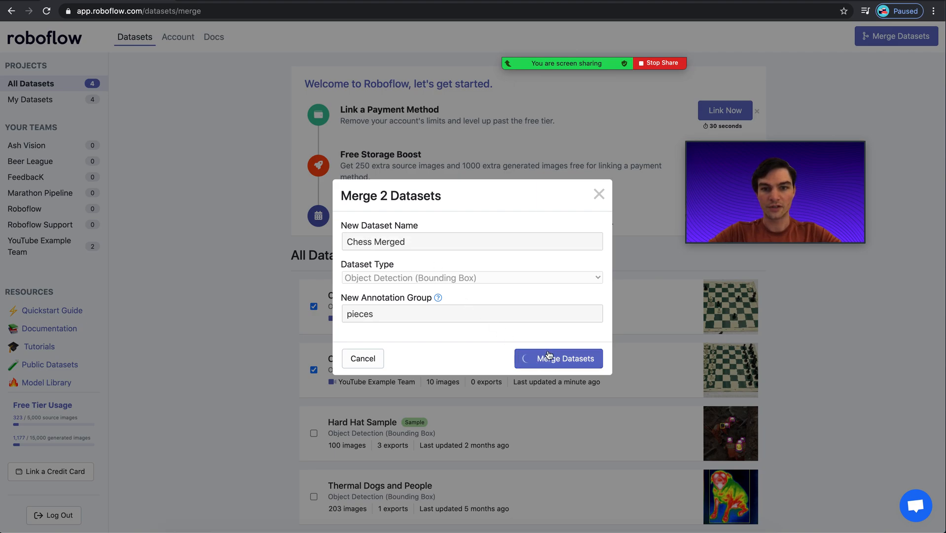
click(558, 359)
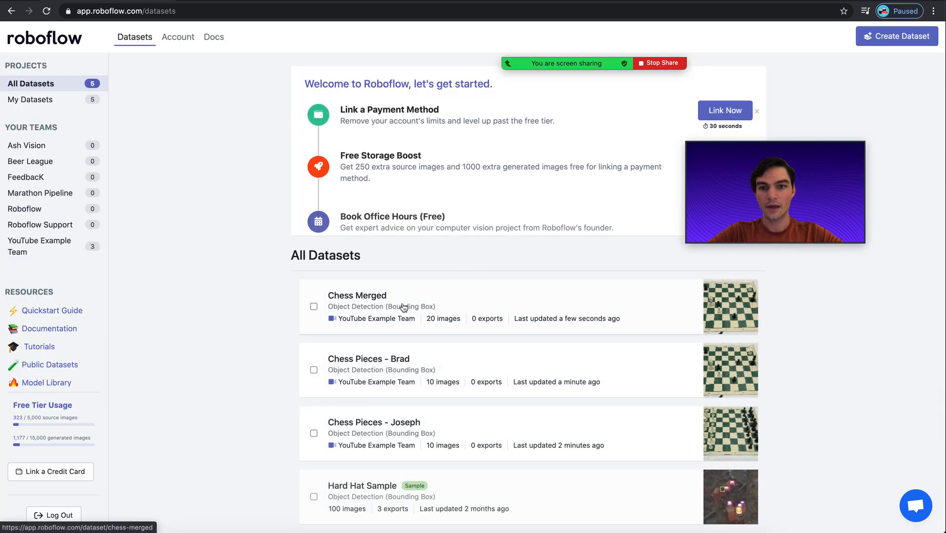
Open the Chess Merged dataset from the dataset list
scroll(down, 3)
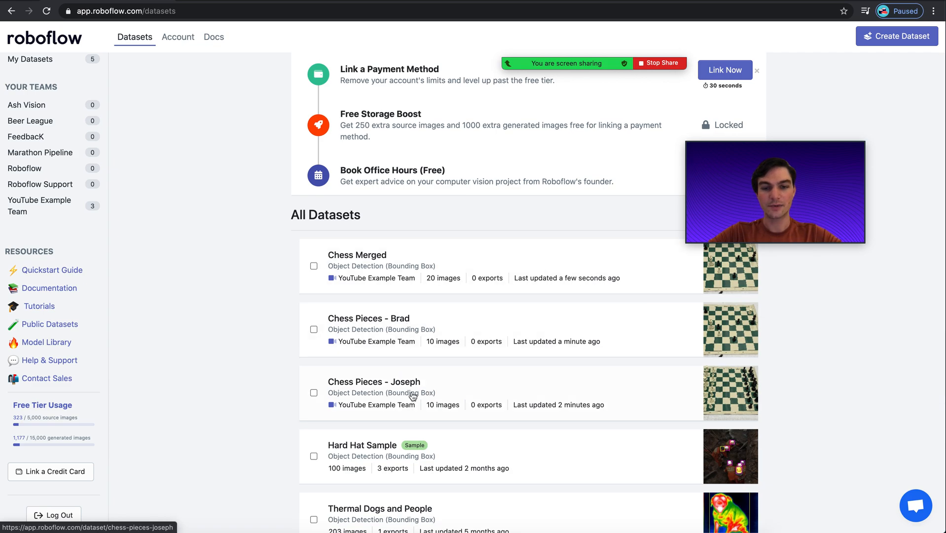
mouse_move(402, 331)
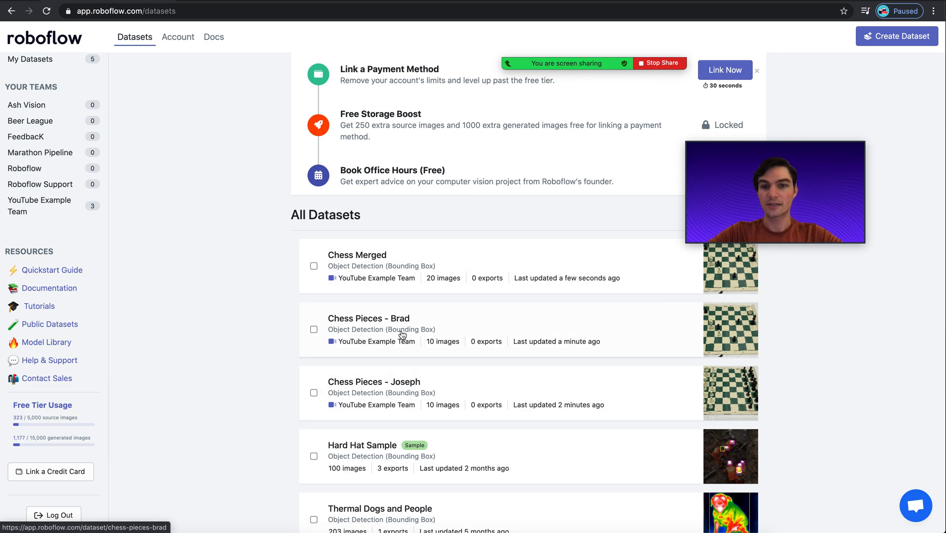
click(385, 270)
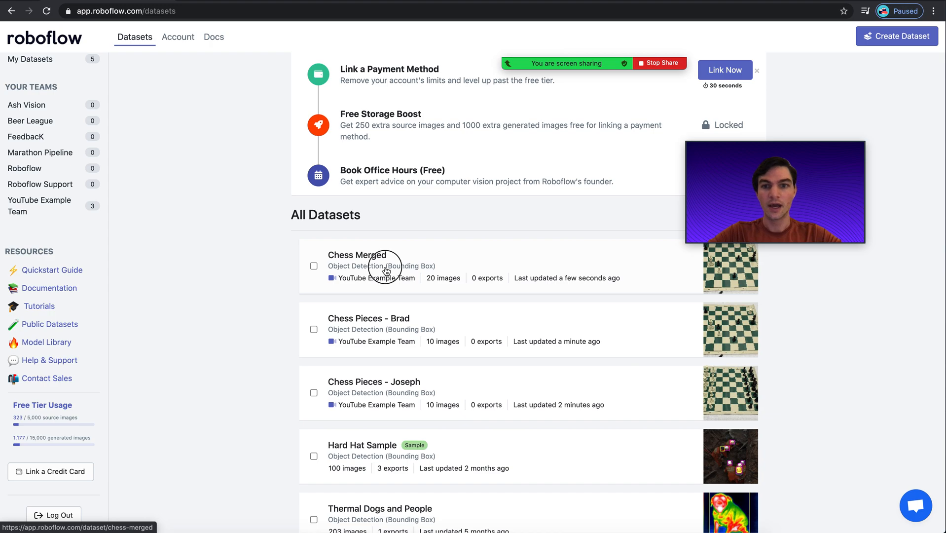
click(357, 255)
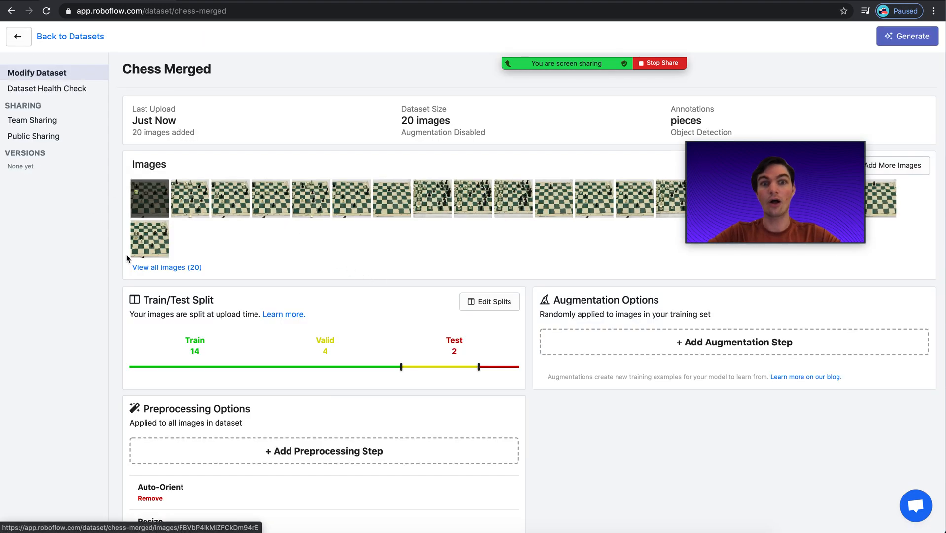
mouse_move(157, 202)
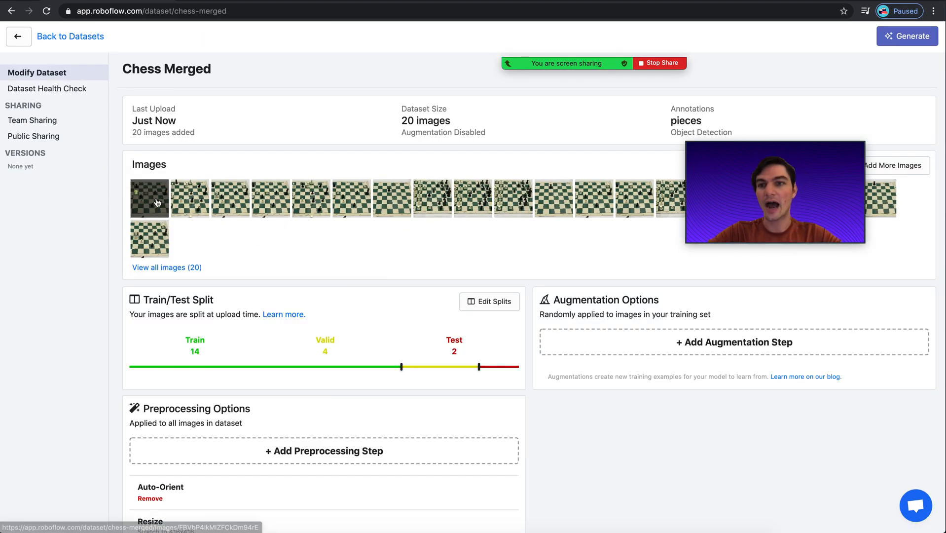
View the first merged image with its white-pawn label, then return to the overview
click(149, 199)
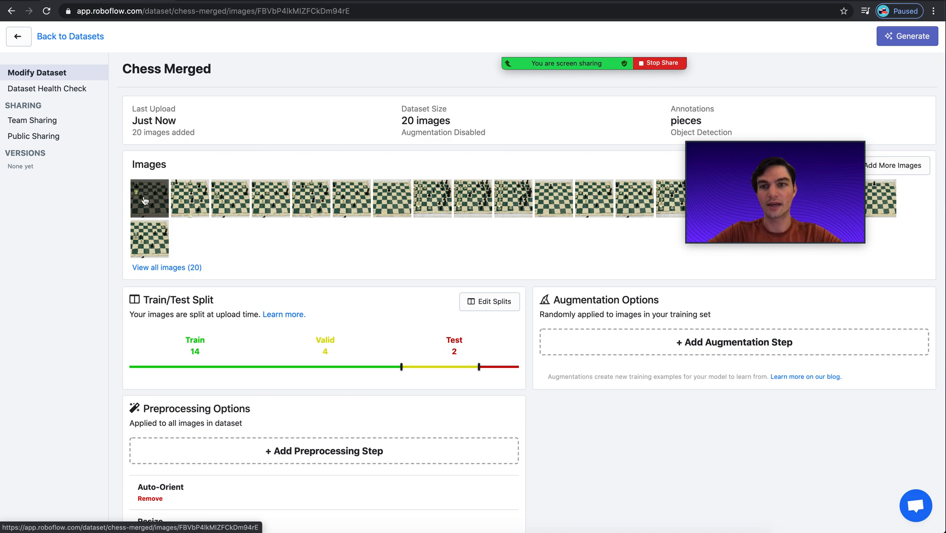
click(149, 198)
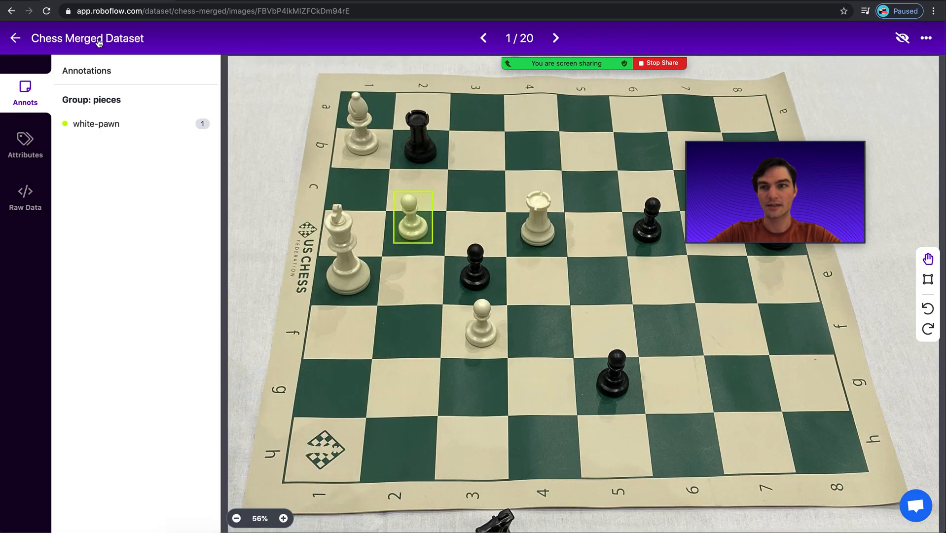
click(17, 38)
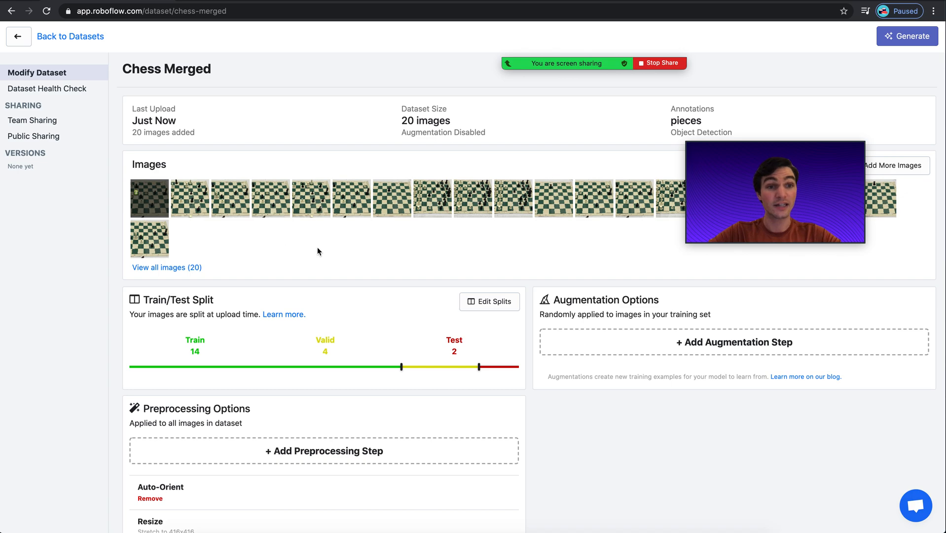